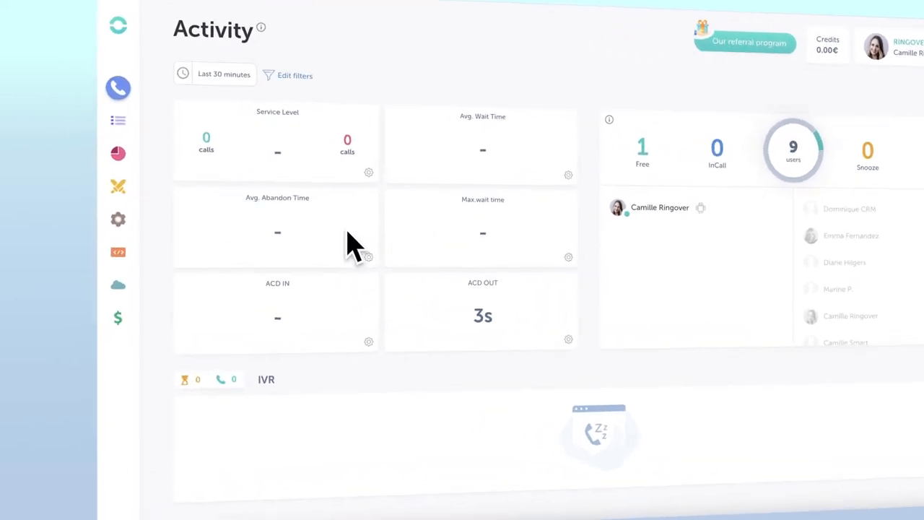
# Bring up the Configuration menu from the left sidebar gear icon.
pyautogui.click(118, 220)
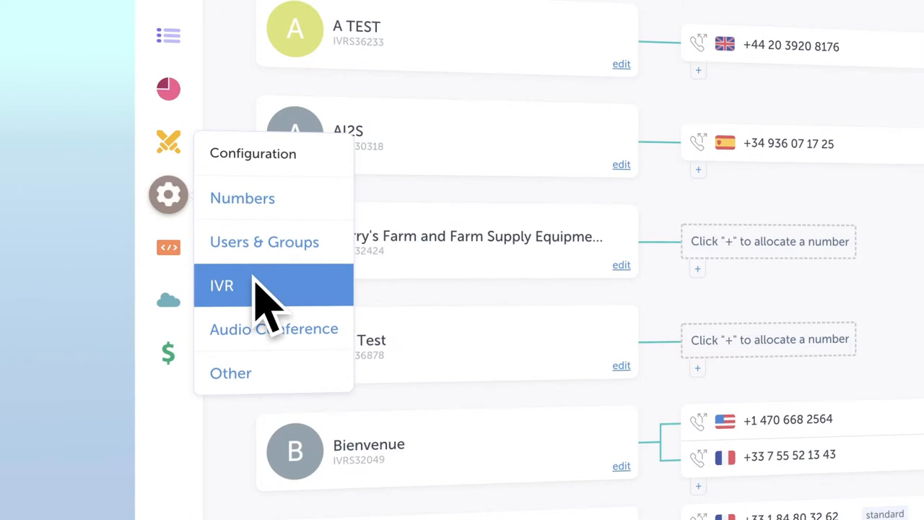
# Go to the IVR list showing A TEST, AI2S, BC Test and Bienvenue with their numbers.
pyautogui.click(222, 286)
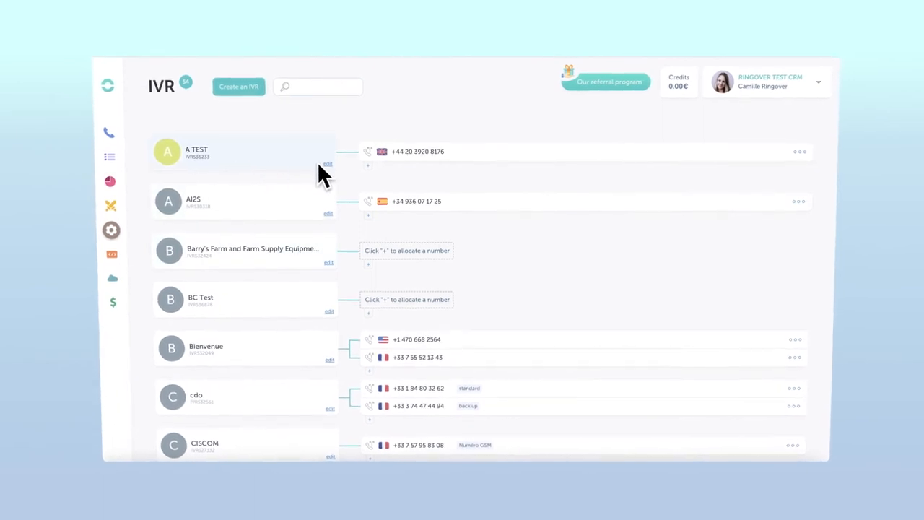
# Enter the A TEST IVR settings and scroll past Hourly scheduling to the scenario editor.
pyautogui.click(328, 165)
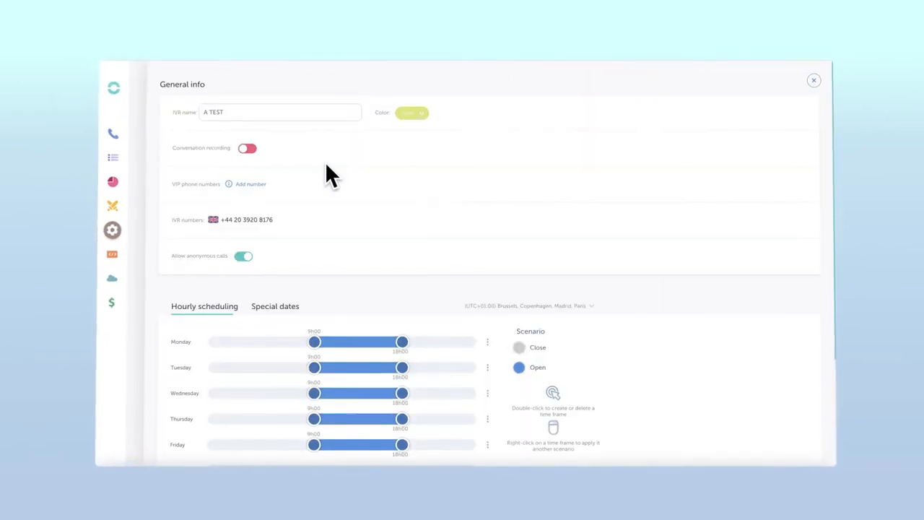
pyautogui.scroll(-3)
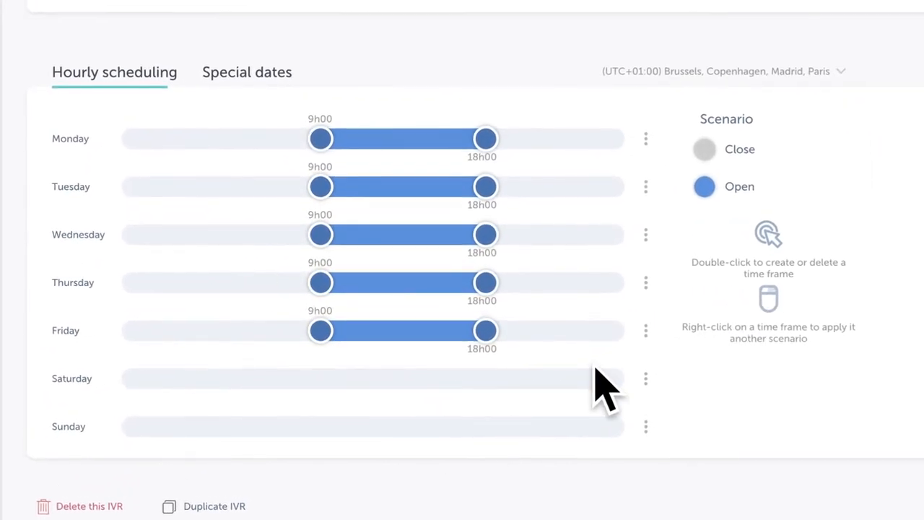
pyautogui.moveTo(664, 277)
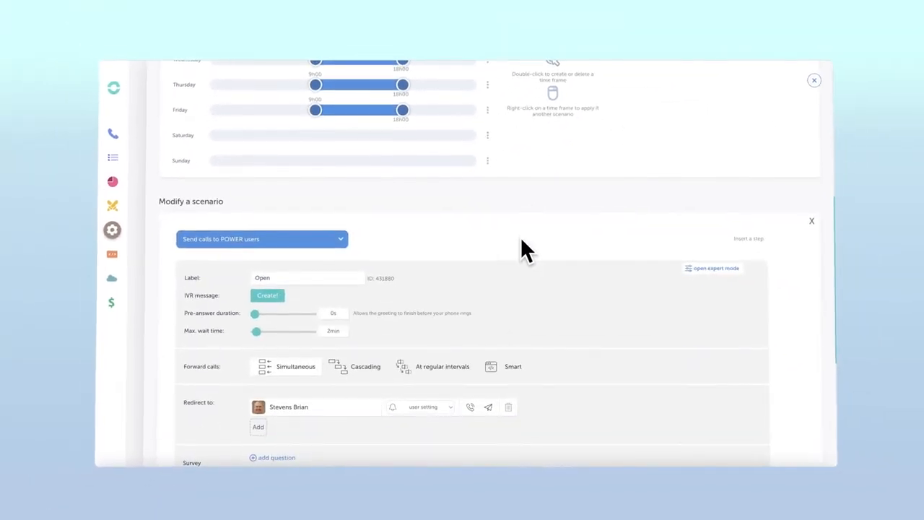
pyautogui.scroll(-3)
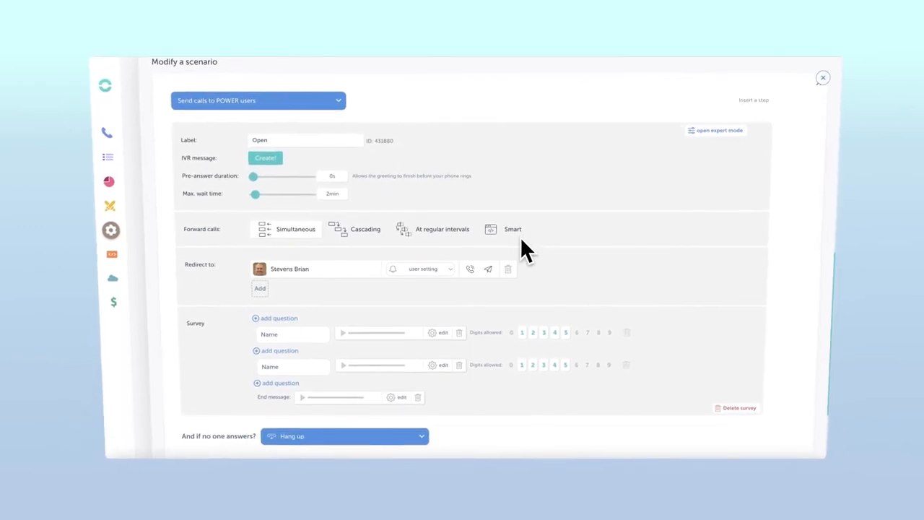
pyautogui.moveTo(387, 260)
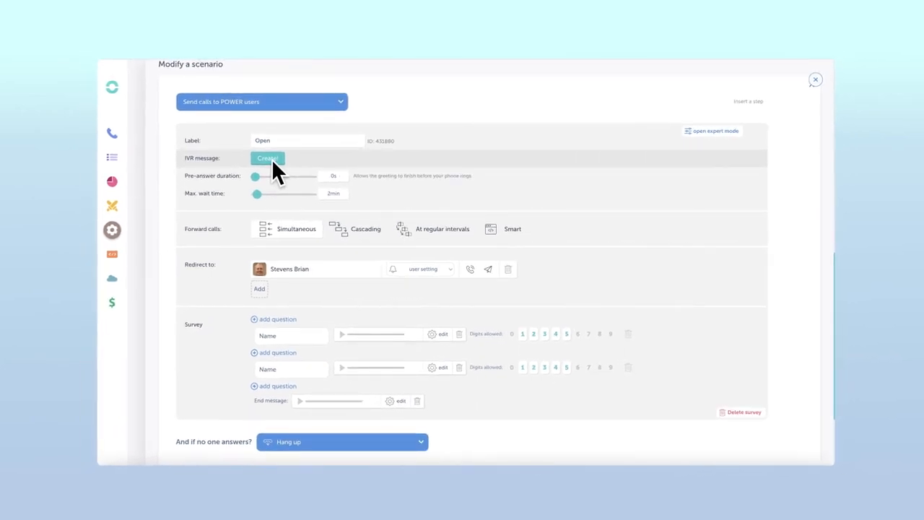
# Start a new IVR message for the Open scenario and show Your sounds under background music.
pyautogui.click(268, 158)
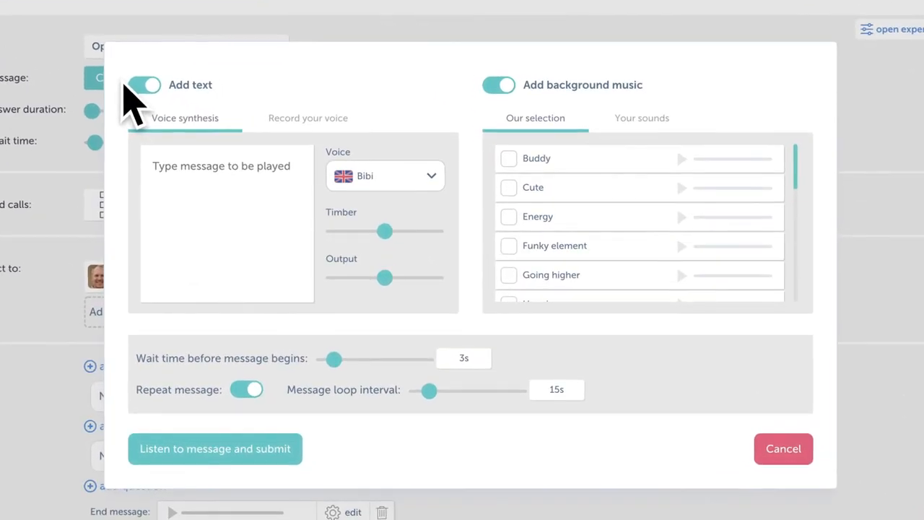
pyautogui.moveTo(339, 98)
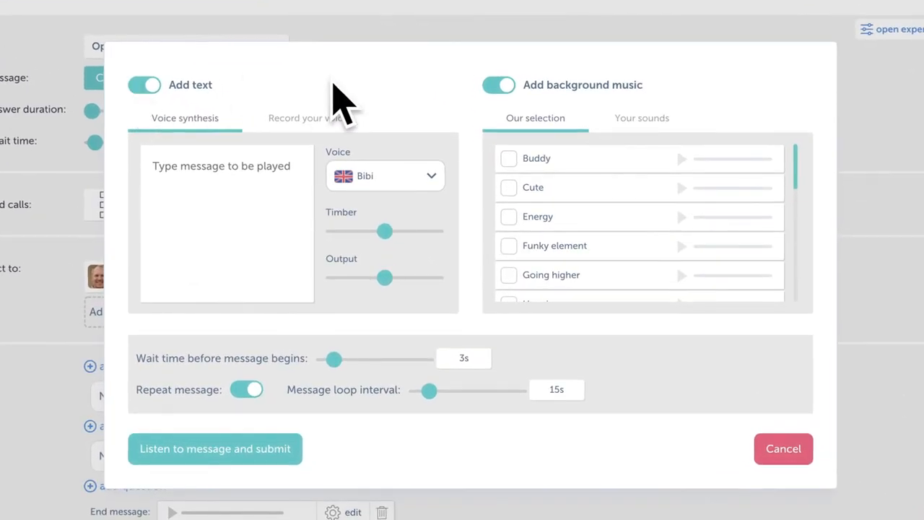
pyautogui.click(641, 118)
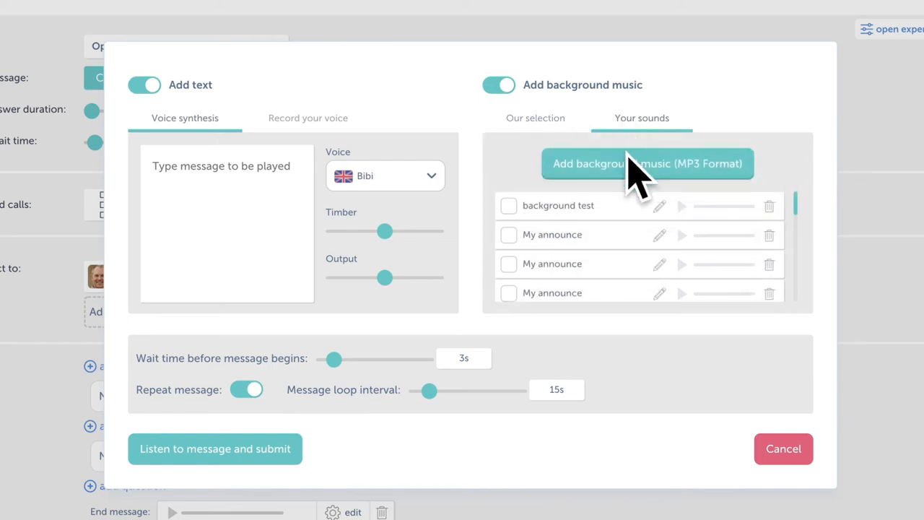
# Upload an MP3 background sound named TEST, then tick background test as the message's music.
pyautogui.click(646, 163)
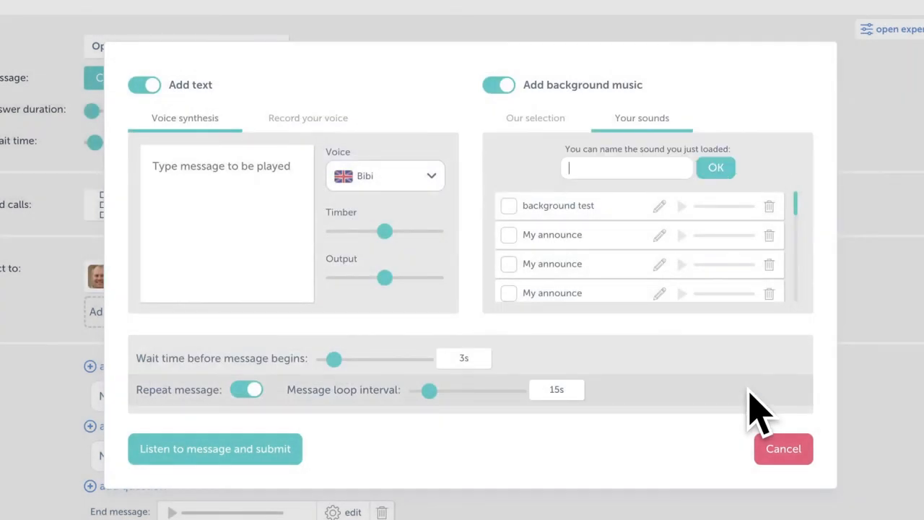
pyautogui.write('TEST')
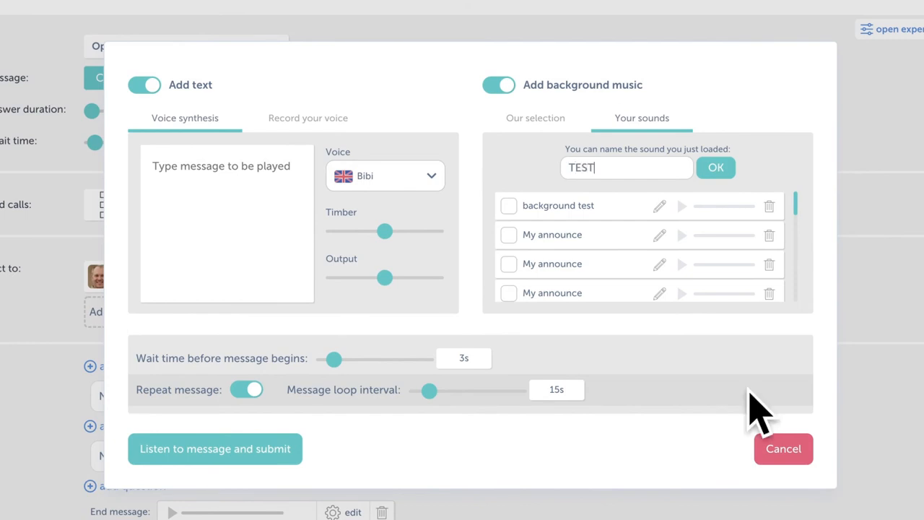
pyautogui.click(716, 168)
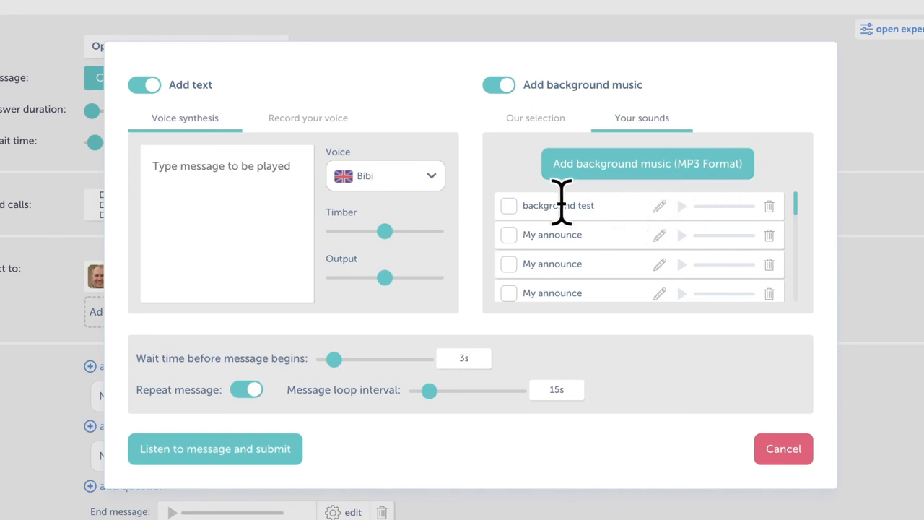
pyautogui.click(508, 205)
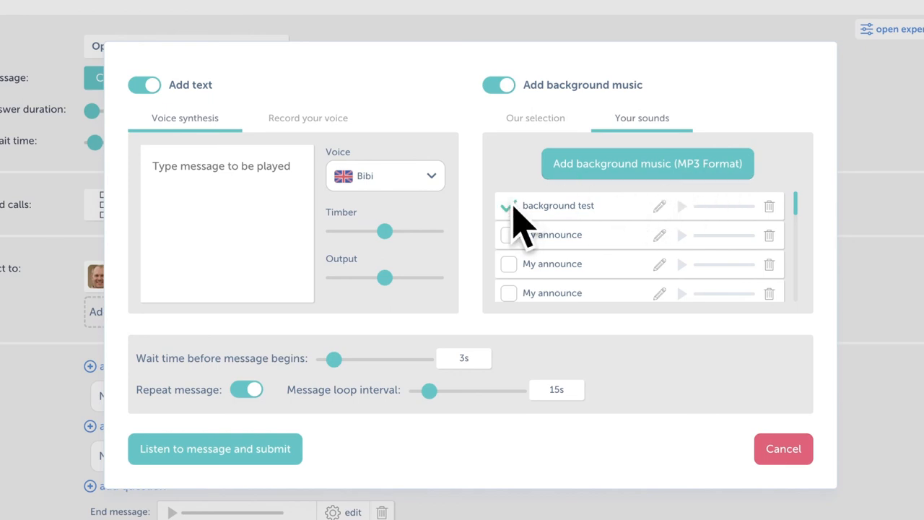